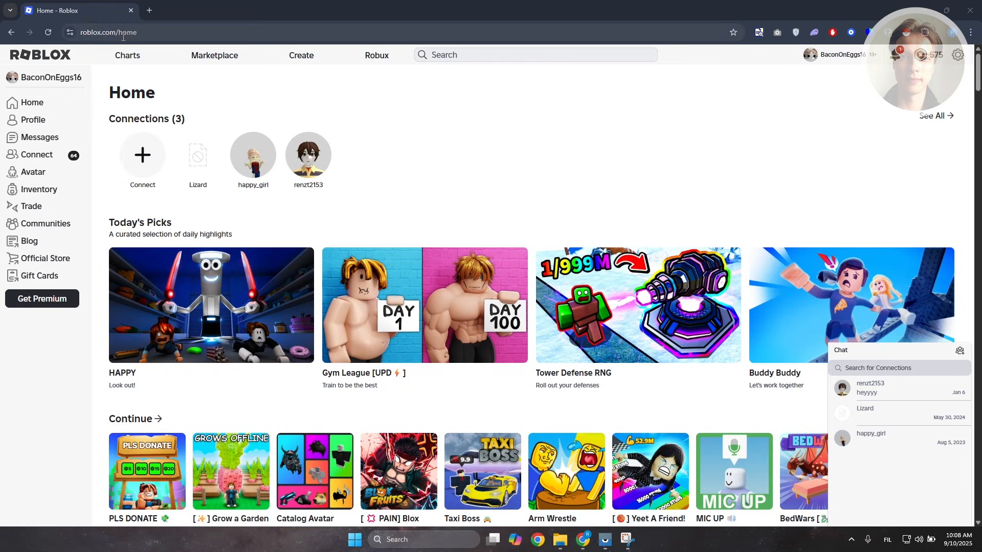
Navigate to roblox.com/support to reach the Roblox Support Contact Us page
{"action": "left_click", "coordinate": [123, 32]}
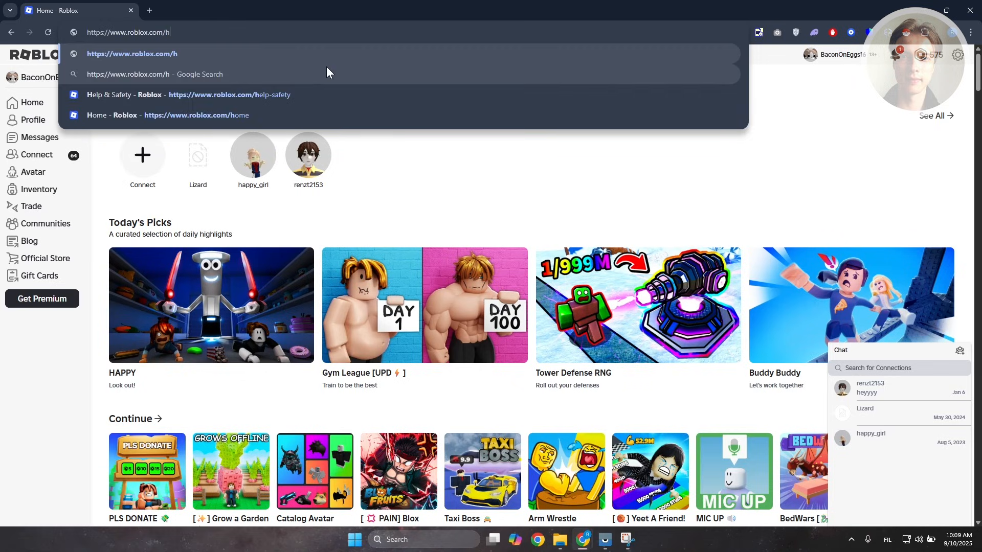
{"action": "type", "text": "support"}
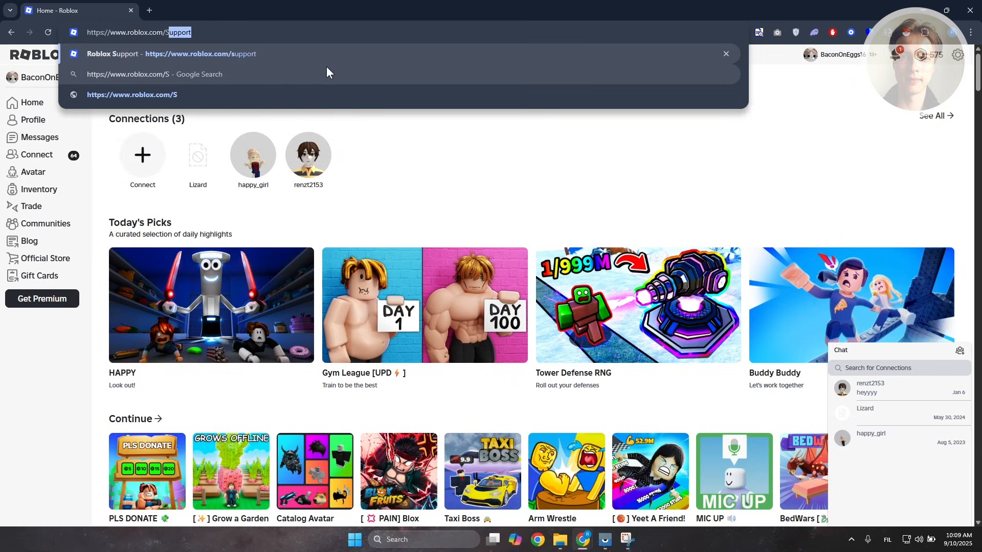
{"action": "type", "text": "U"}
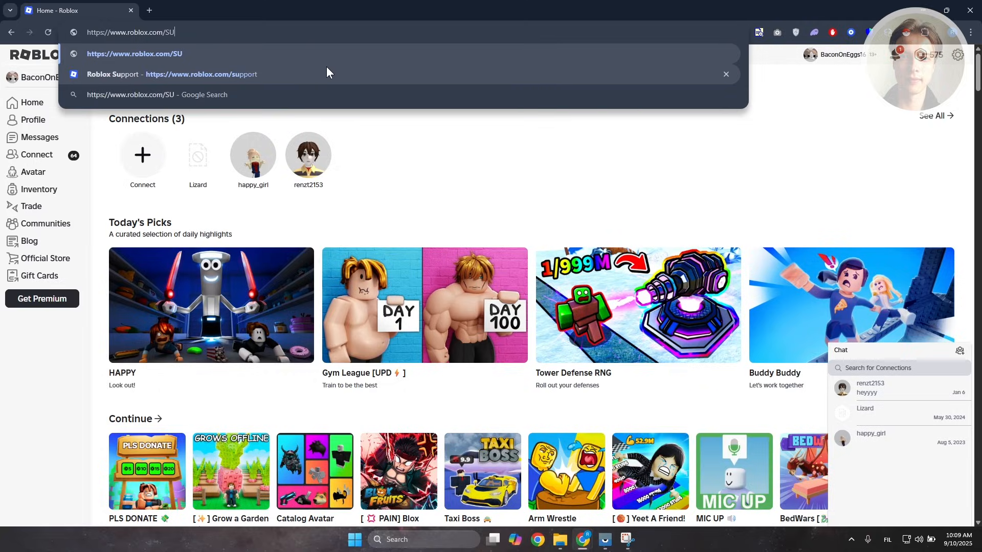
{"action": "left_click", "coordinate": [153, 74]}
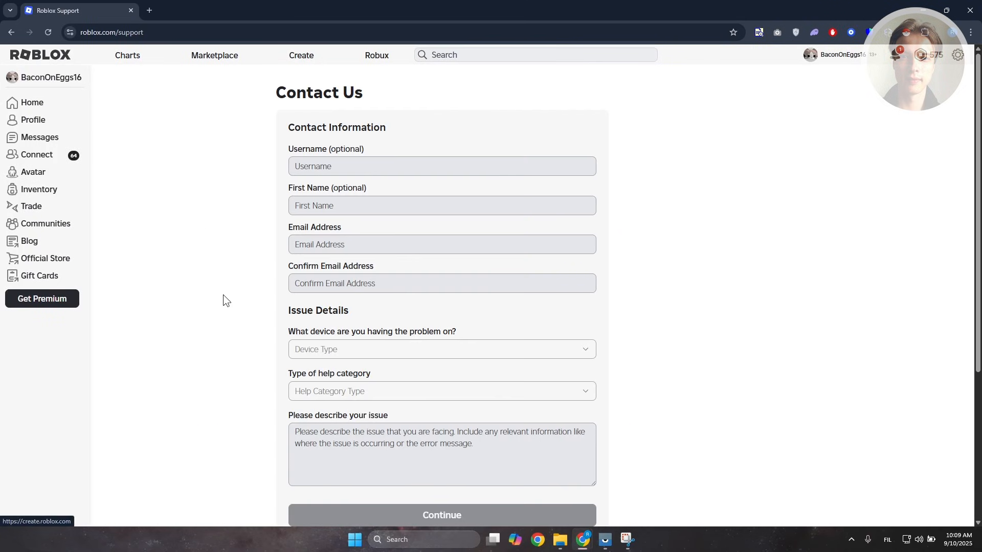
{"action": "mouse_move", "coordinate": [246, 295]}
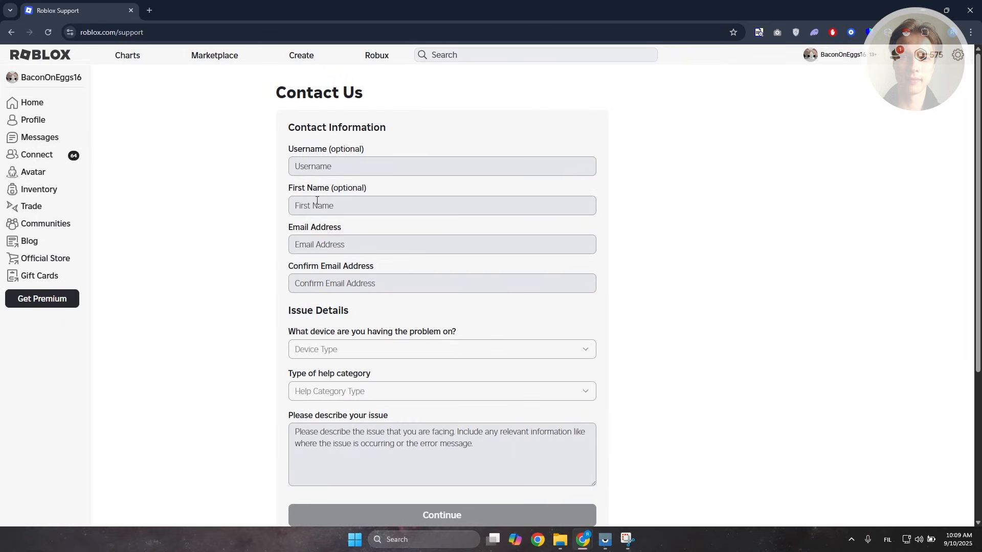
{"action": "mouse_move", "coordinate": [262, 222]}
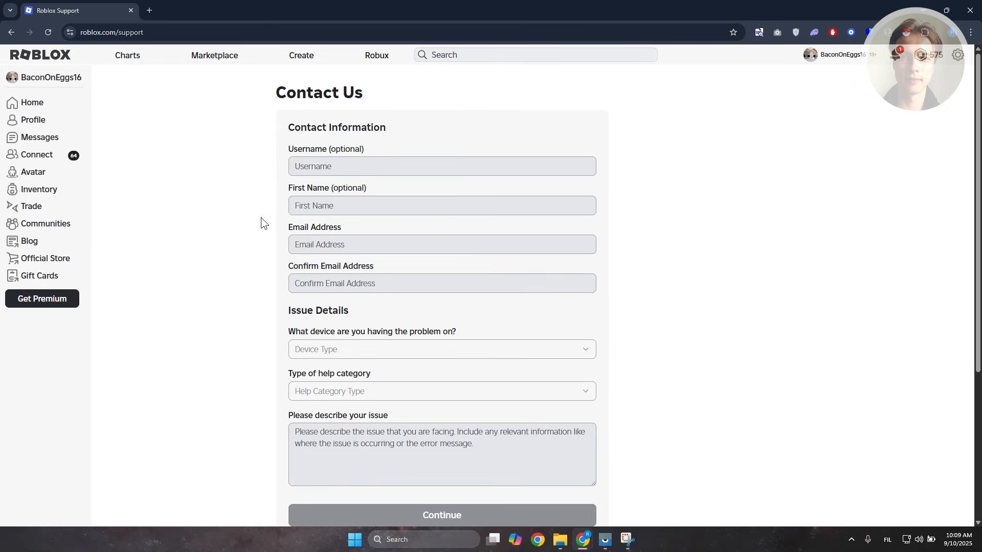
{"action": "scroll", "scroll_direction": "down", "scroll_amount": 3}
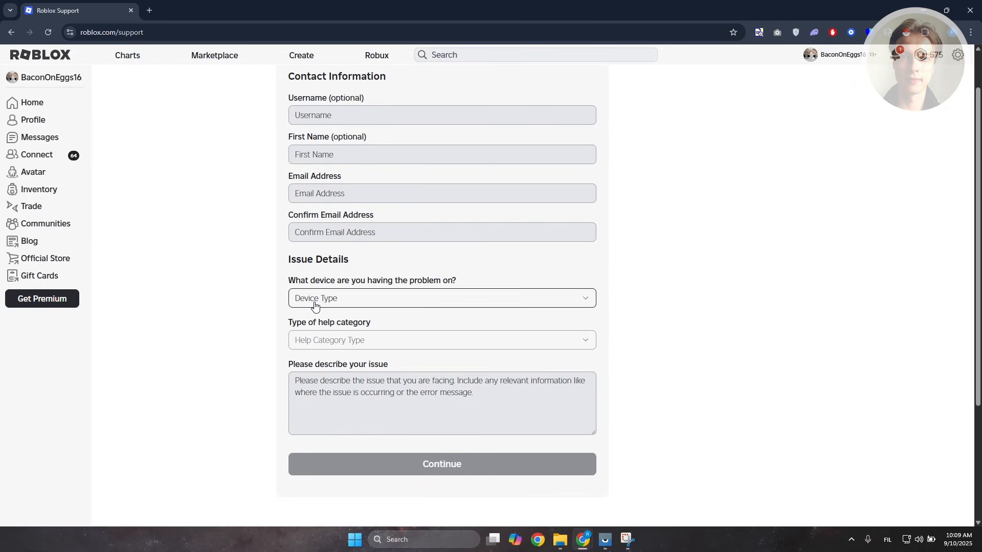
Set the device to PC and the help category to Technical Support
{"action": "left_click", "coordinate": [442, 299]}
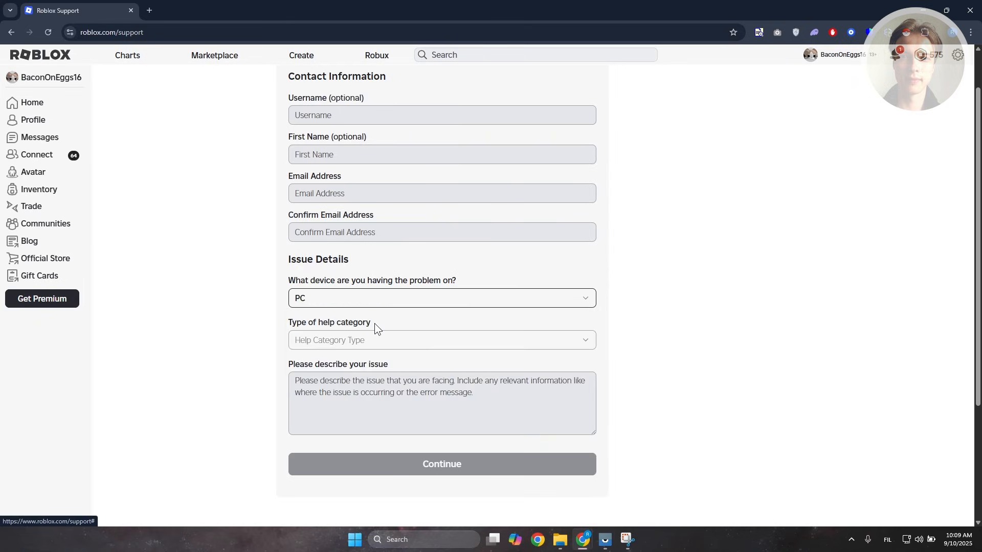
{"action": "mouse_move", "coordinate": [360, 362]}
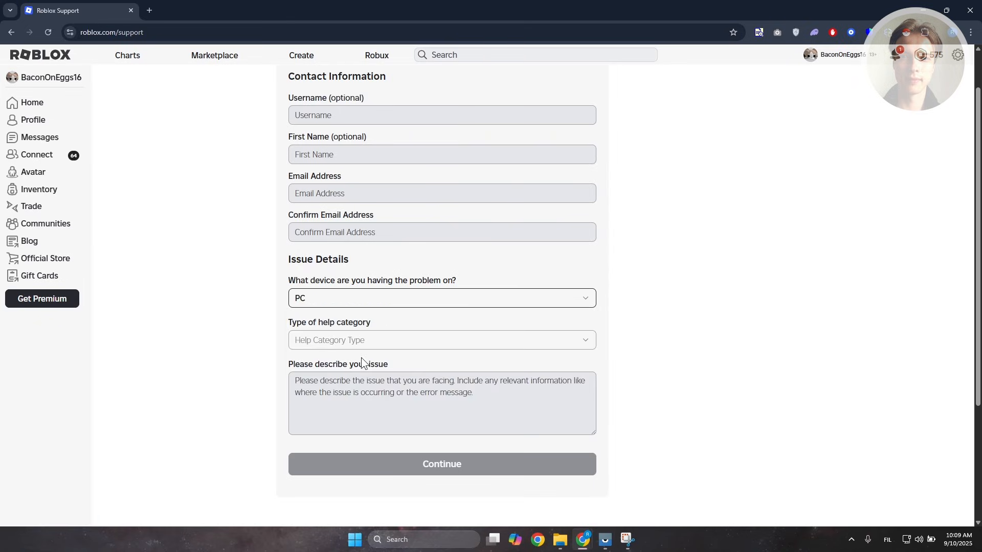
{"action": "left_click", "coordinate": [441, 341]}
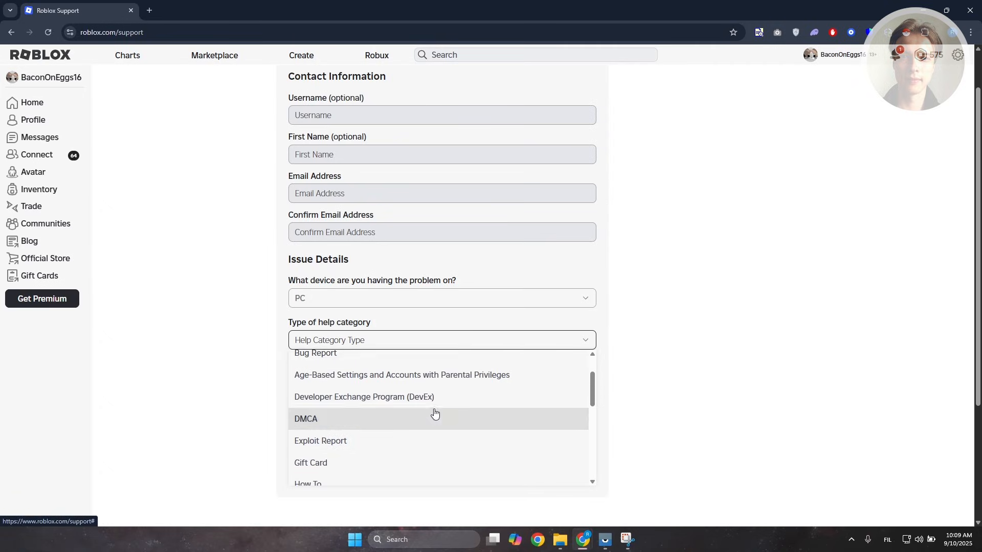
{"action": "scroll", "scroll_direction": "down", "scroll_amount": 3}
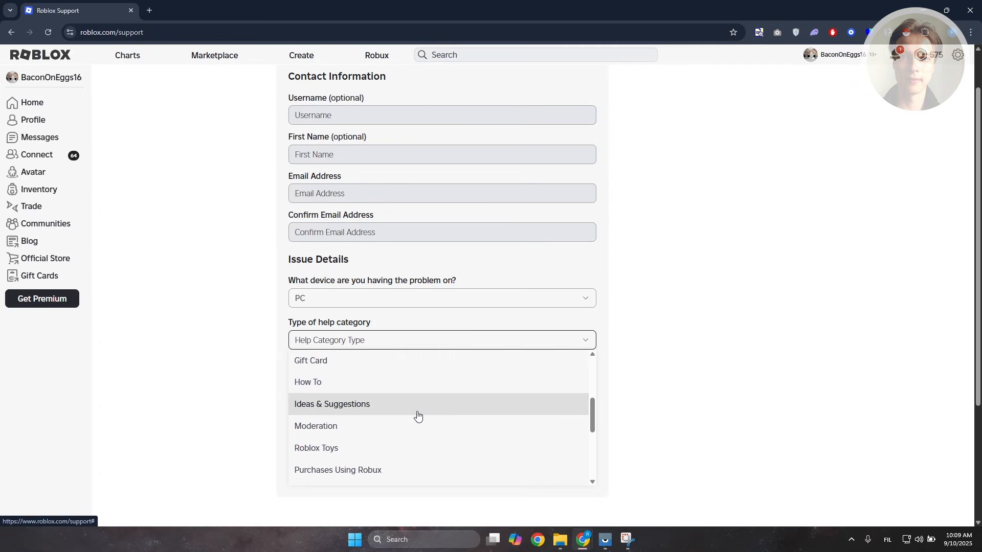
{"action": "scroll", "scroll_direction": "down", "scroll_amount": 3}
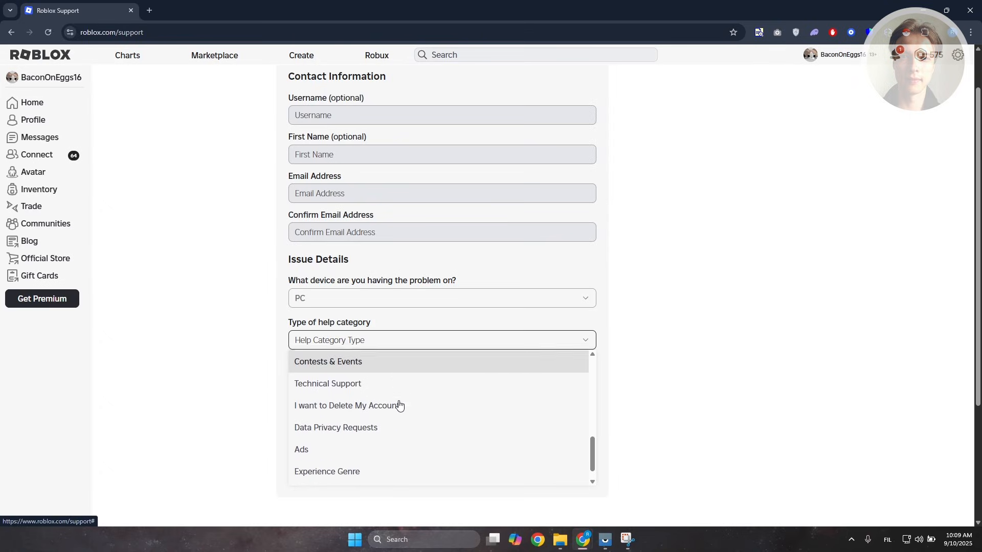
{"action": "mouse_move", "coordinate": [363, 392]}
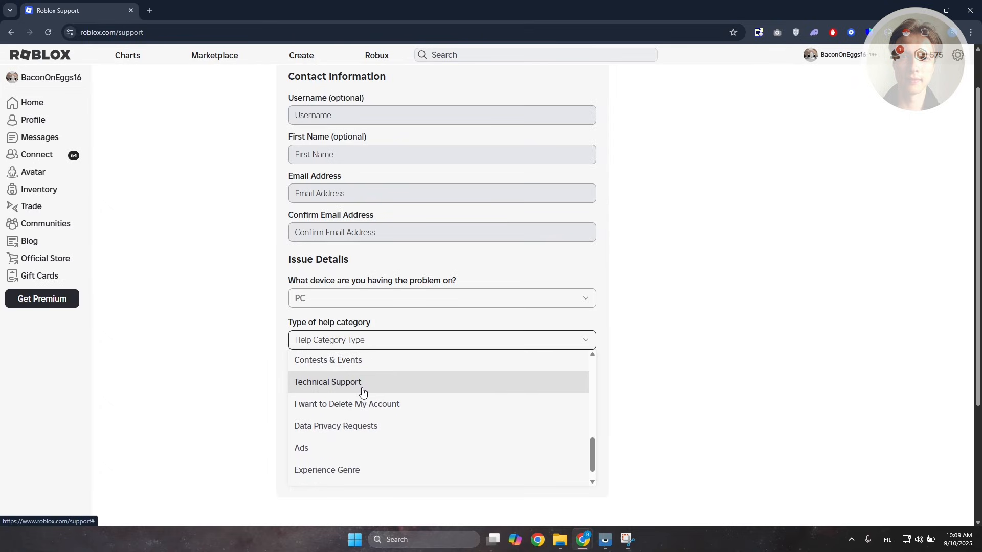
{"action": "left_click", "coordinate": [327, 382]}
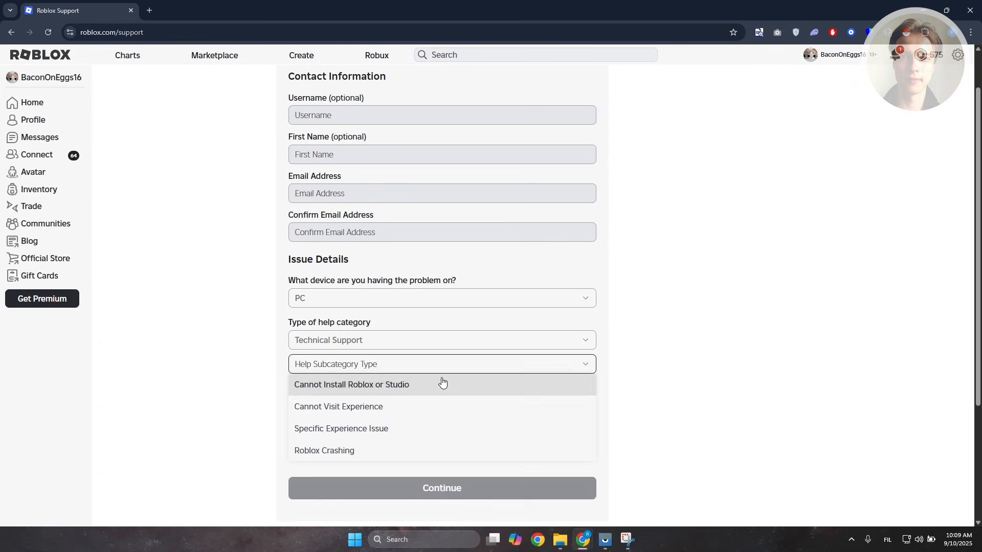
{"action": "scroll", "scroll_direction": "down", "scroll_amount": 3}
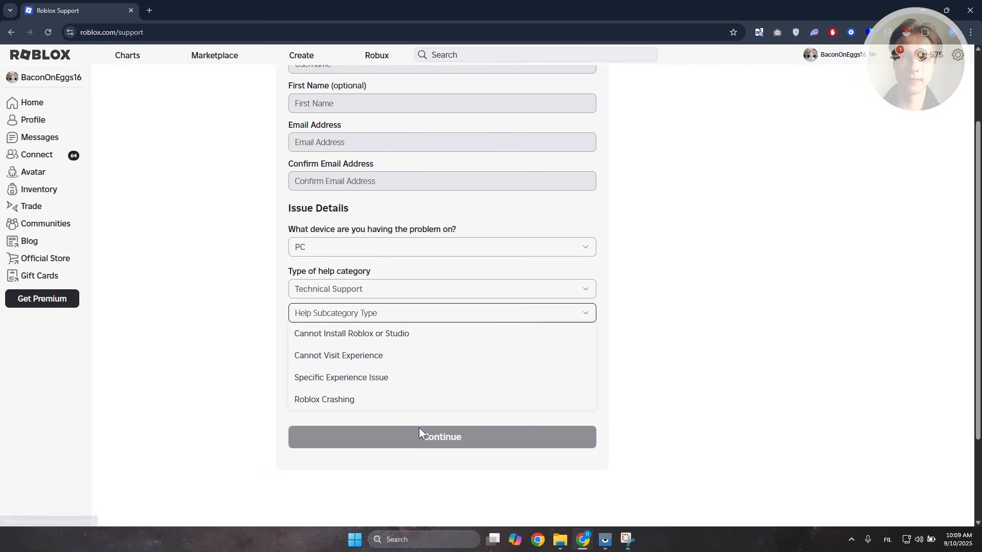
{"action": "mouse_move", "coordinate": [366, 385]}
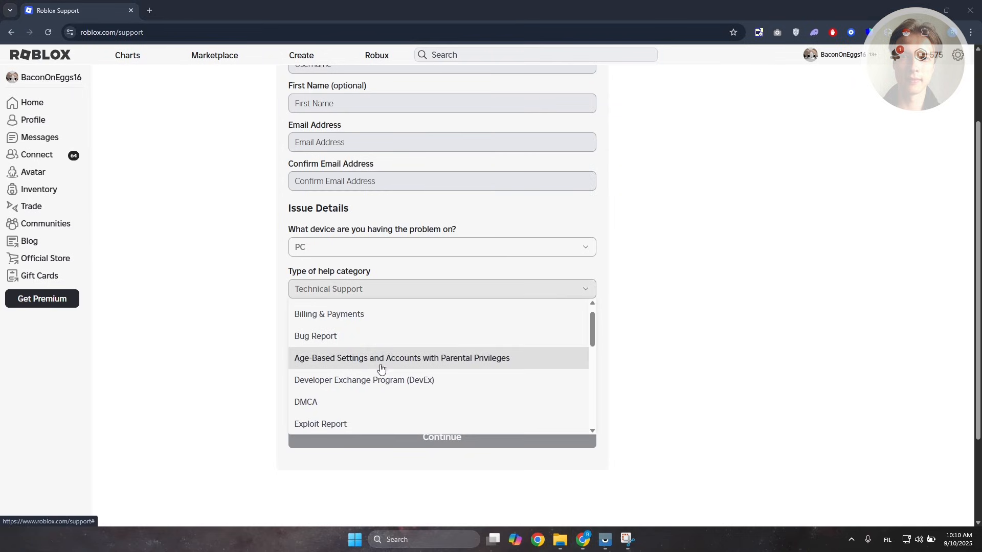
{"action": "scroll", "scroll_direction": "up", "scroll_amount": 3}
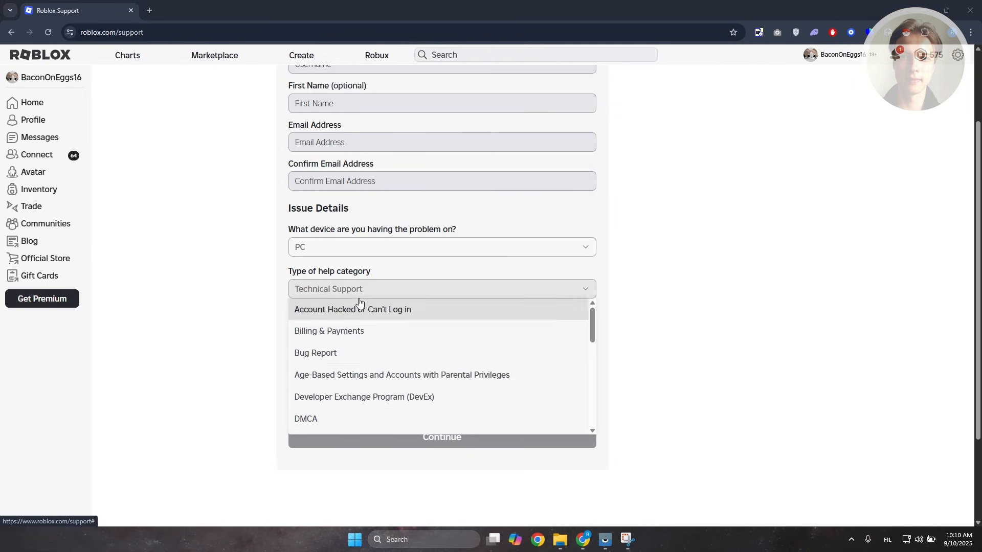
Change the help category to How To with subcategory How To - Other
{"action": "left_click", "coordinate": [442, 288]}
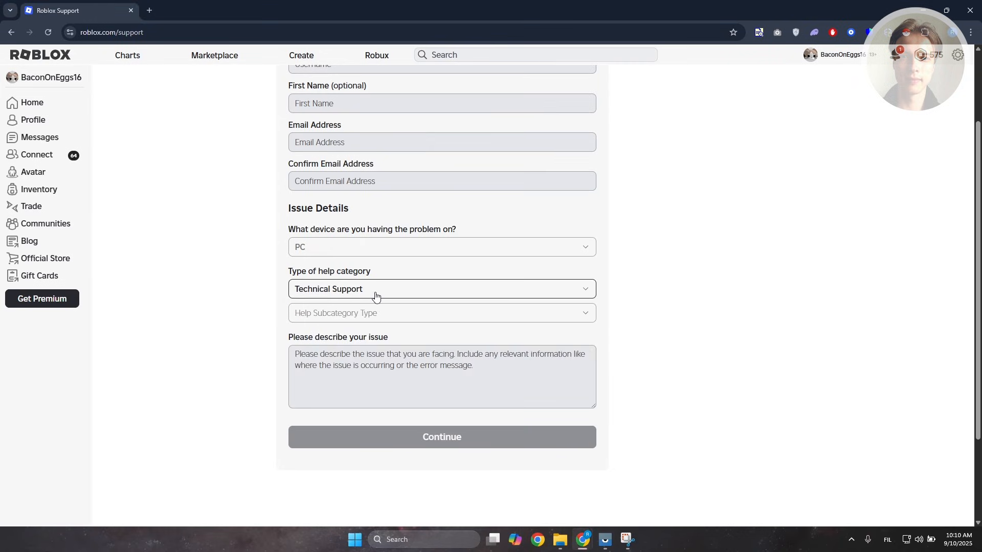
{"action": "left_click", "coordinate": [441, 289]}
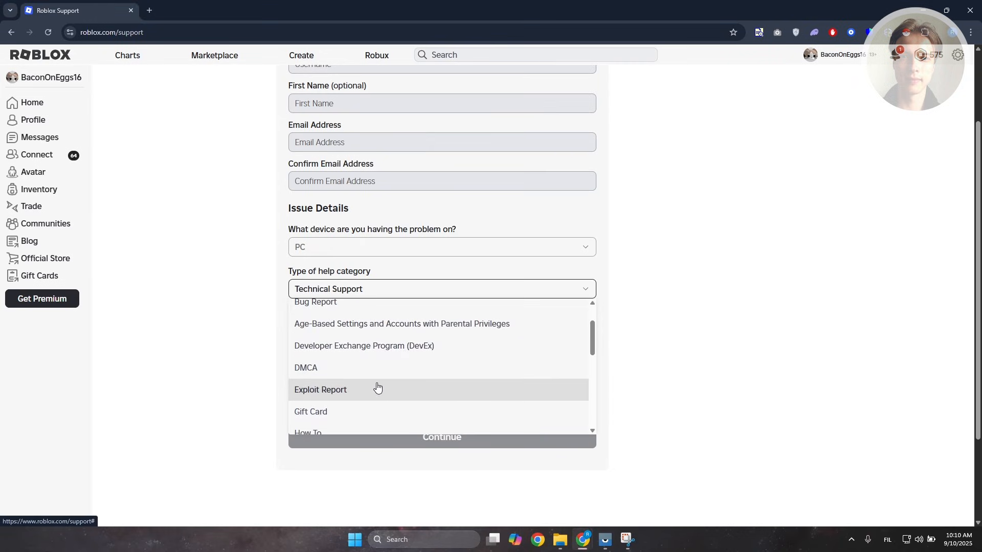
{"action": "left_click", "coordinate": [308, 432]}
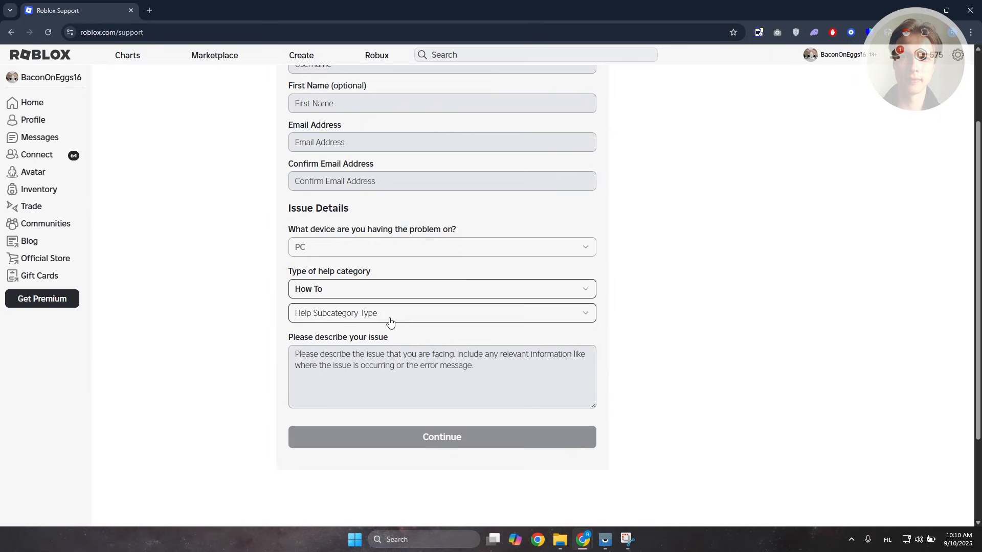
{"action": "left_click", "coordinate": [442, 313]}
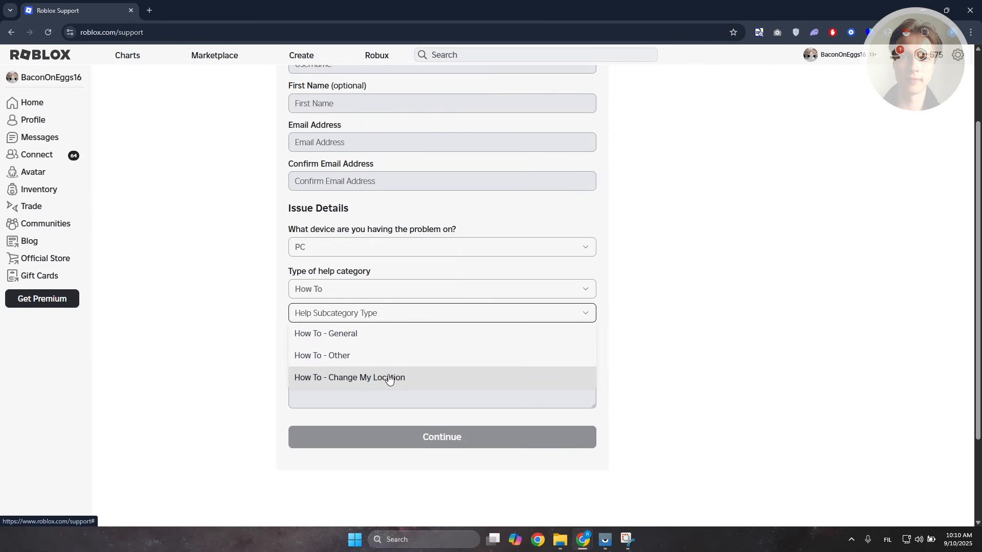
{"action": "left_click", "coordinate": [322, 356]}
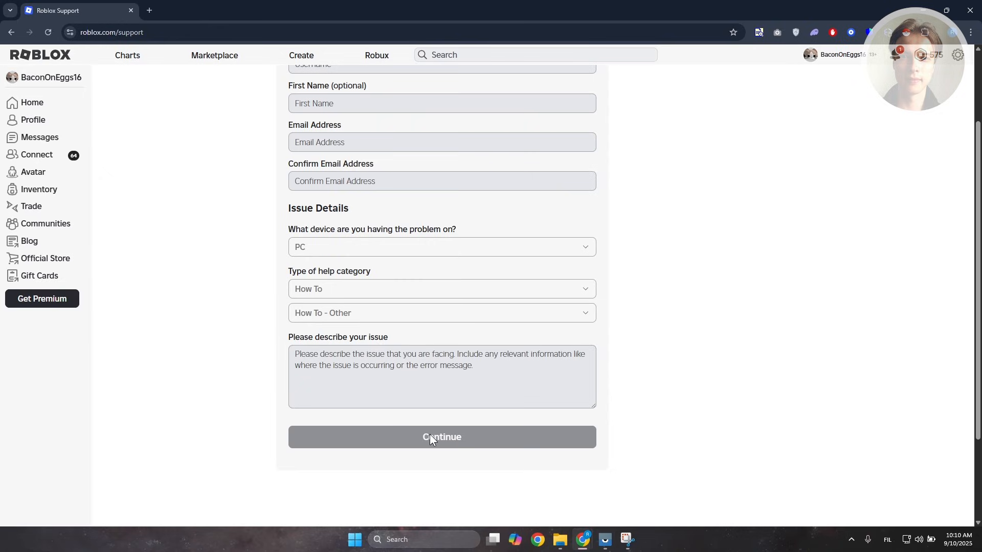
{"action": "mouse_move", "coordinate": [286, 299]}
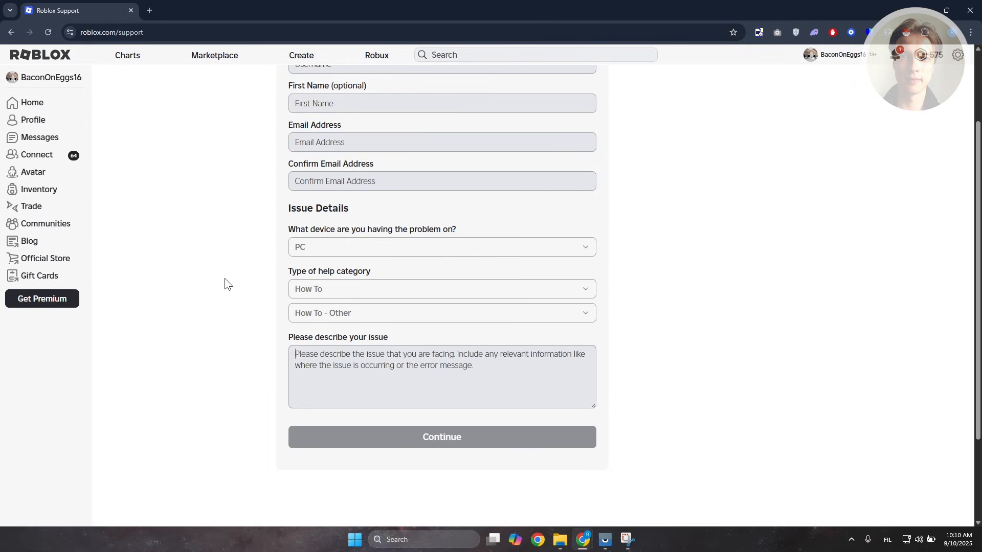
{"action": "mouse_move", "coordinate": [218, 286]}
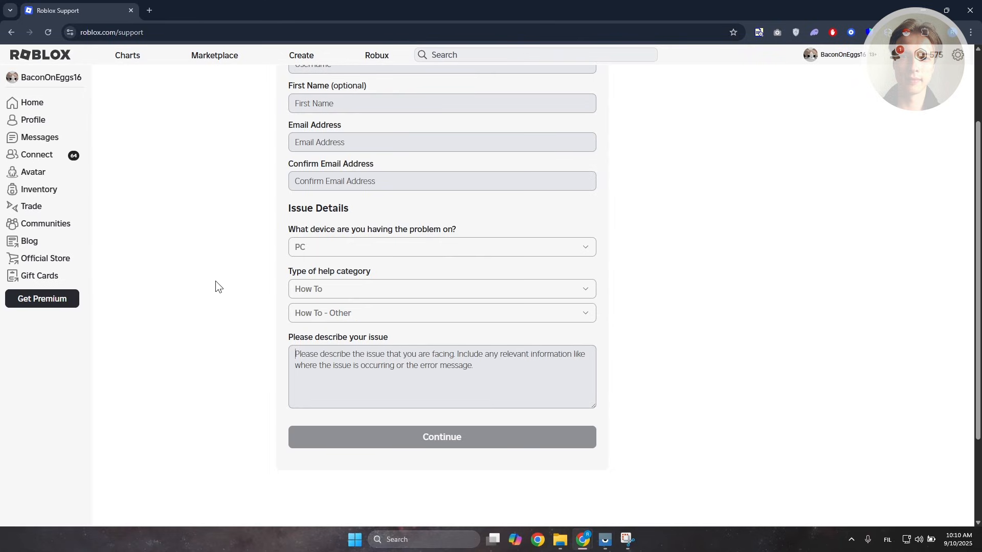
{"action": "mouse_move", "coordinate": [747, 316]}
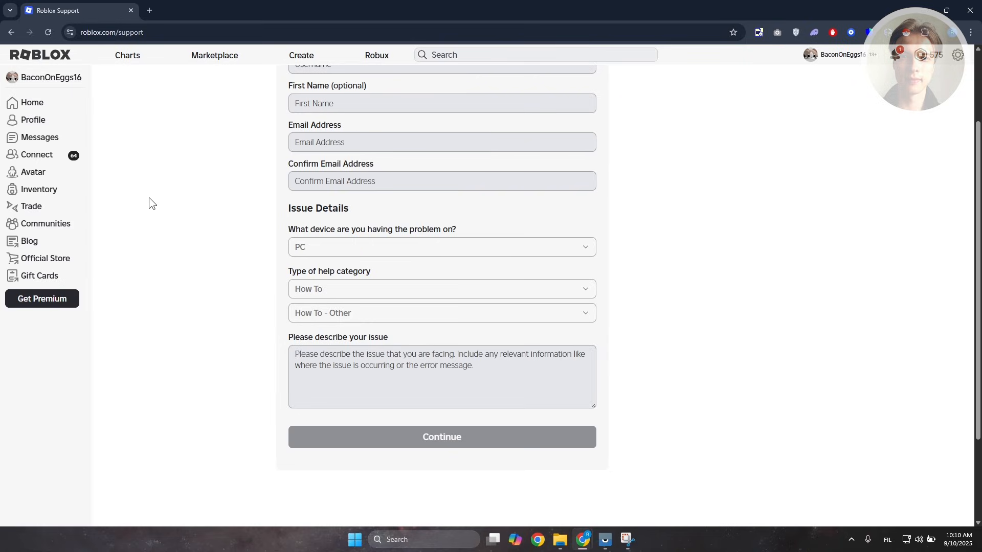
{"action": "mouse_move", "coordinate": [137, 229]}
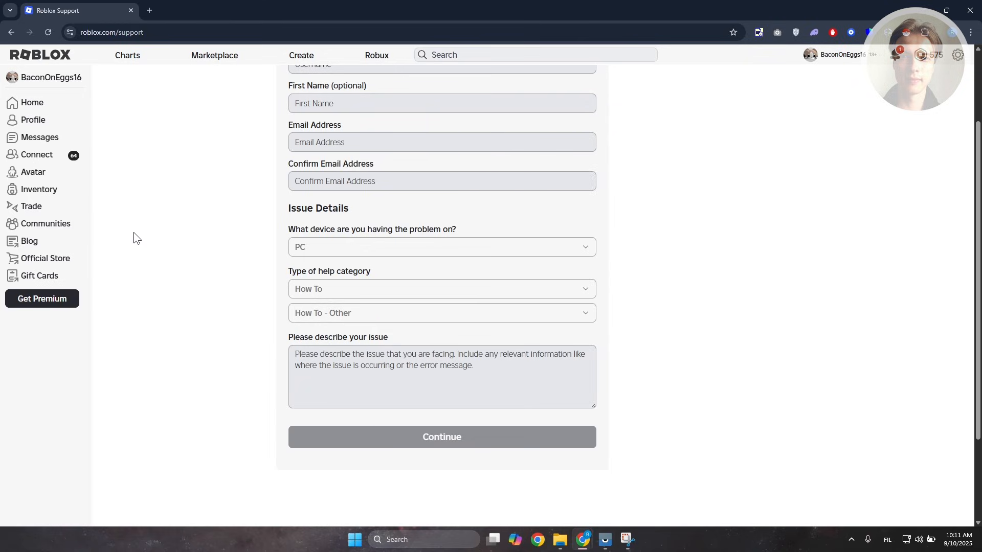
{"action": "mouse_move", "coordinate": [146, 261]}
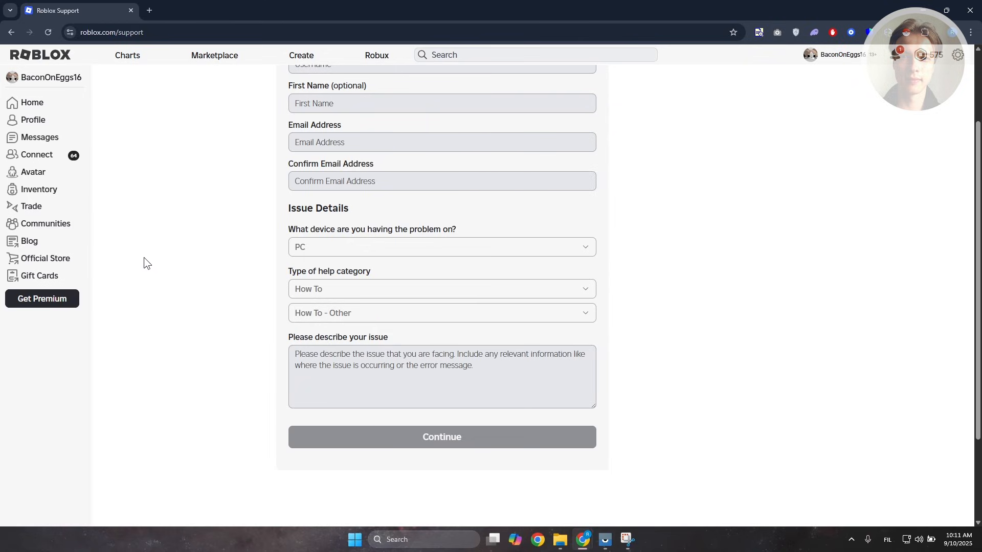
{"action": "mouse_move", "coordinate": [150, 291]}
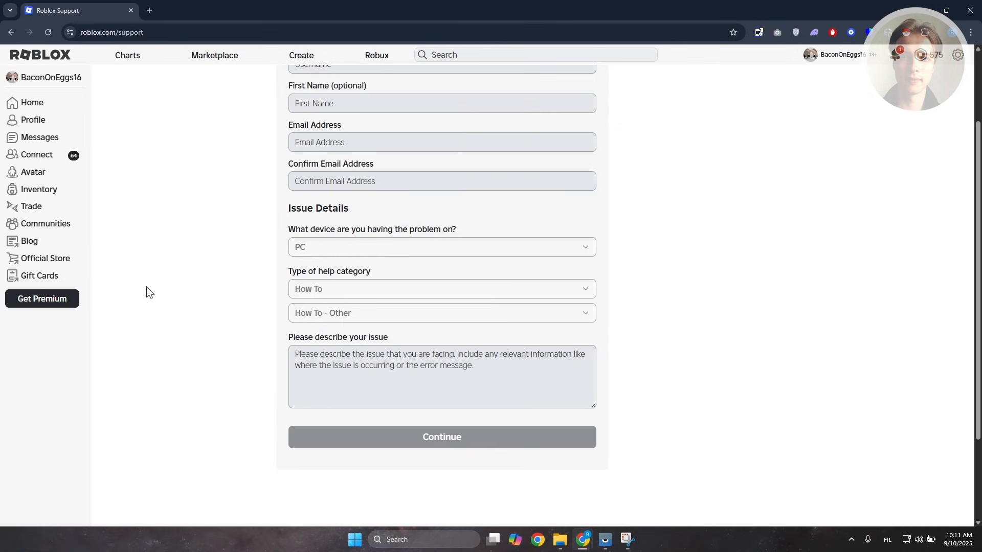
Attempt to Continue with an empty description, triggering the required-field warning
{"action": "left_click", "coordinate": [442, 436]}
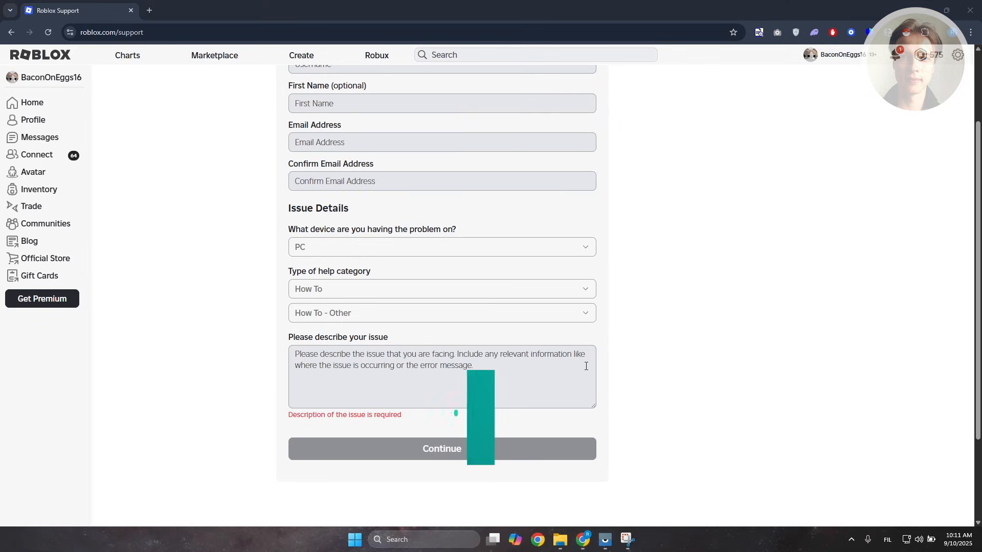